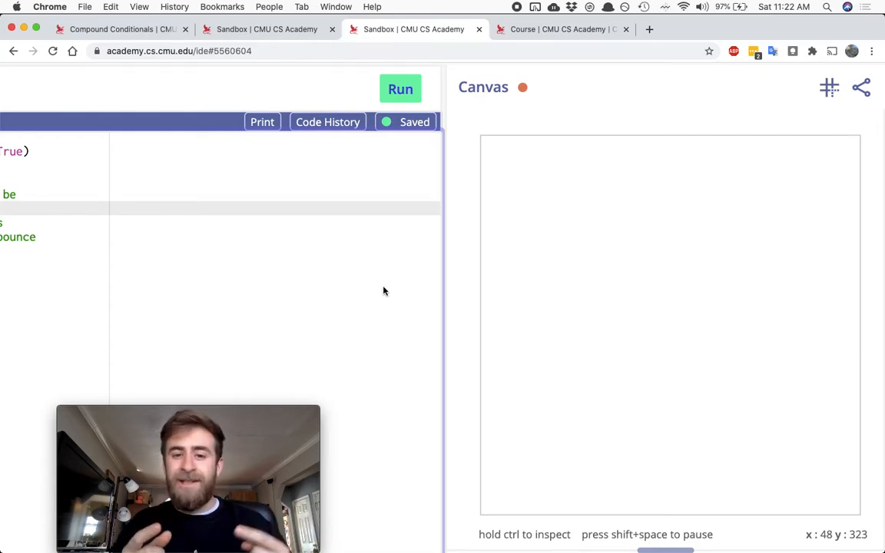
{"action": "mouse_move", "coordinate": [557, 232]}
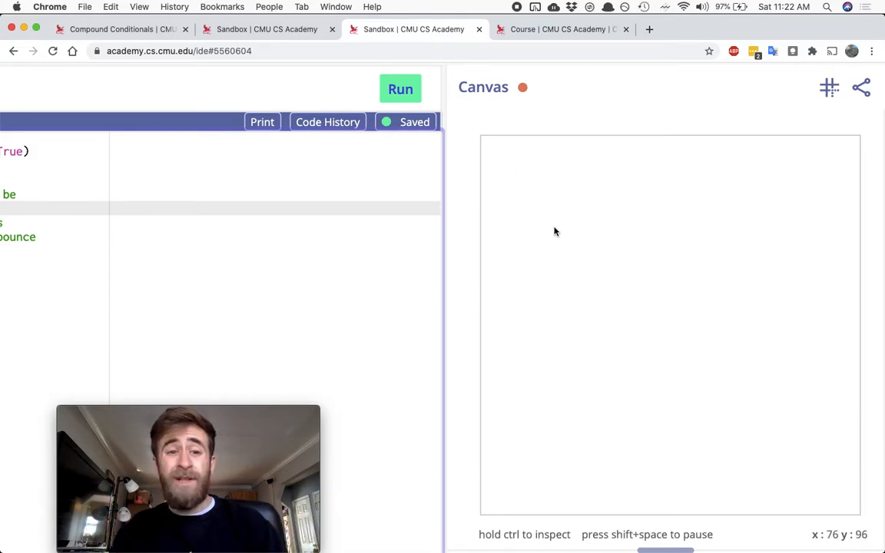
{"action": "mouse_move", "coordinate": [461, 141]}
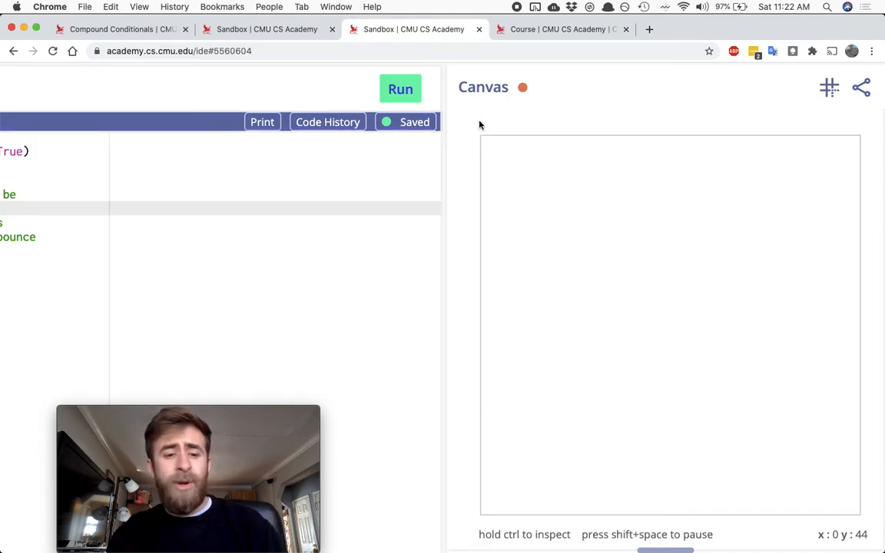
{"action": "mouse_move", "coordinate": [538, 209]}
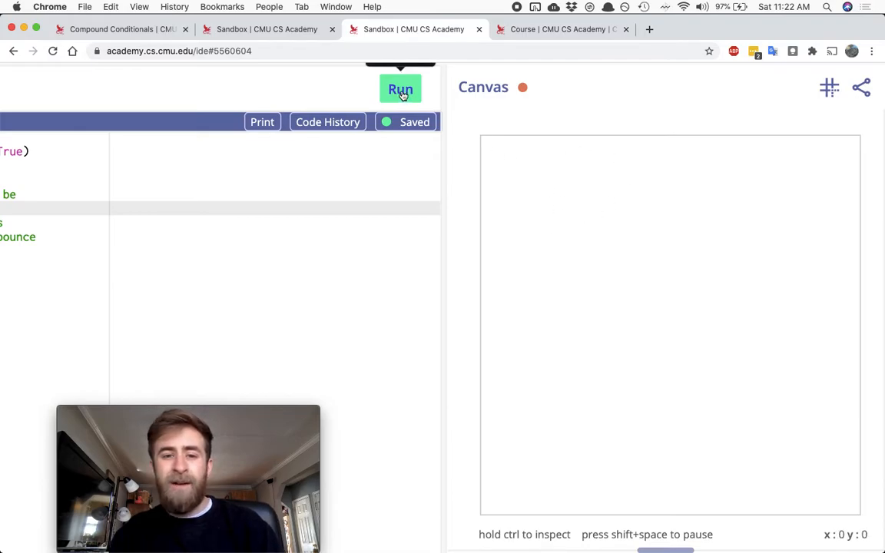
Step: Show the DVD Bouncer sandbox and highlight the dvd variable on line 5
{"action": "left_click", "coordinate": [400, 89]}
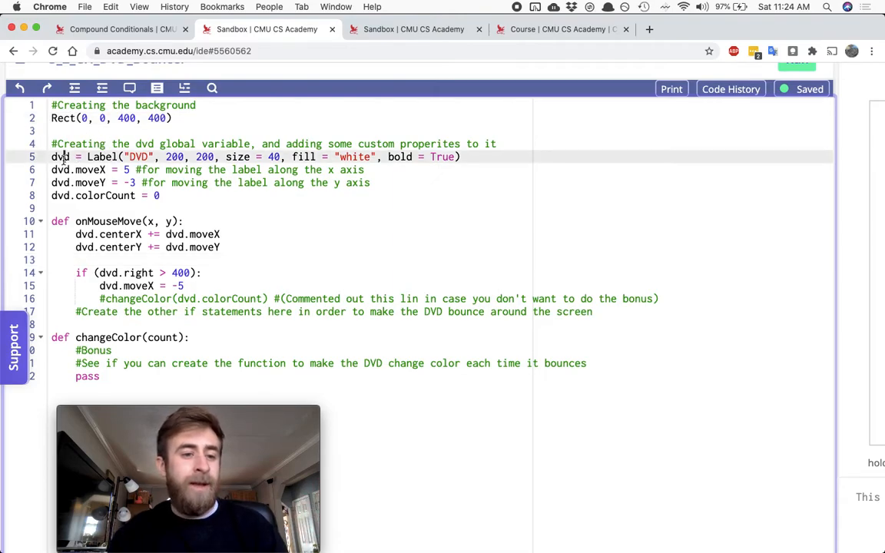
{"action": "double_click", "coordinate": [61, 157]}
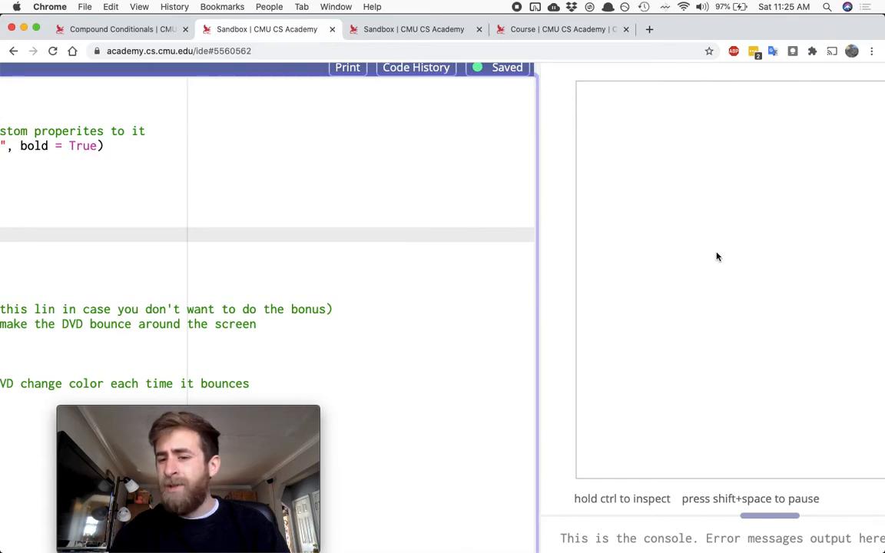
{"action": "mouse_move", "coordinate": [855, 205]}
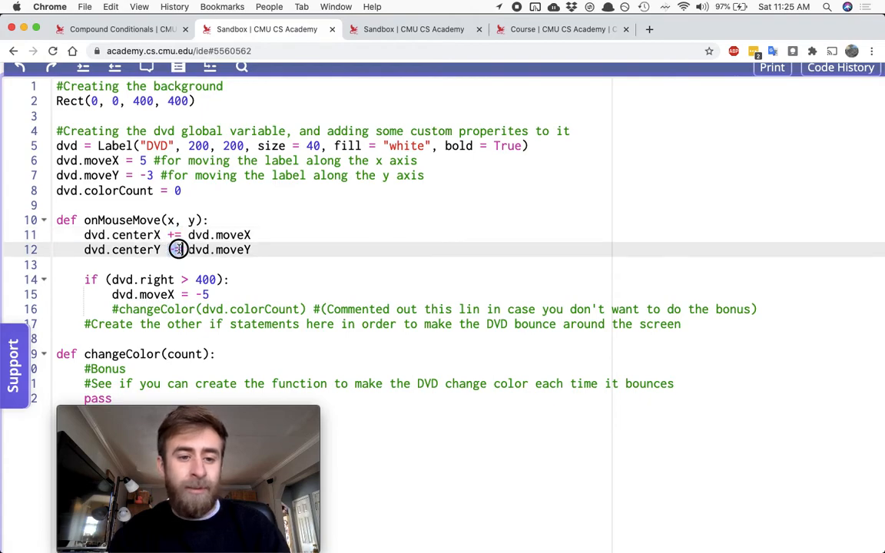
{"action": "double_click", "coordinate": [101, 160]}
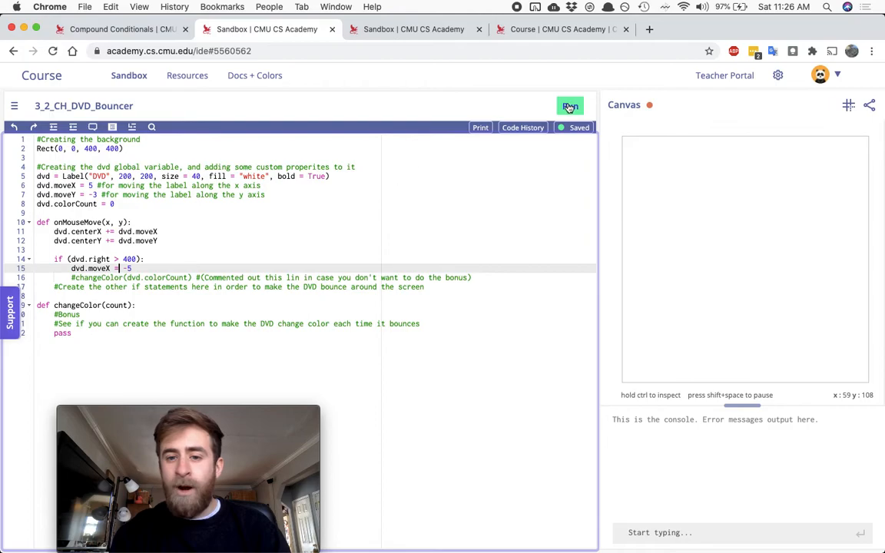
Step: Run DVD Bouncer so the white DVD label bounces off the right edge
{"action": "left_click", "coordinate": [569, 105]}
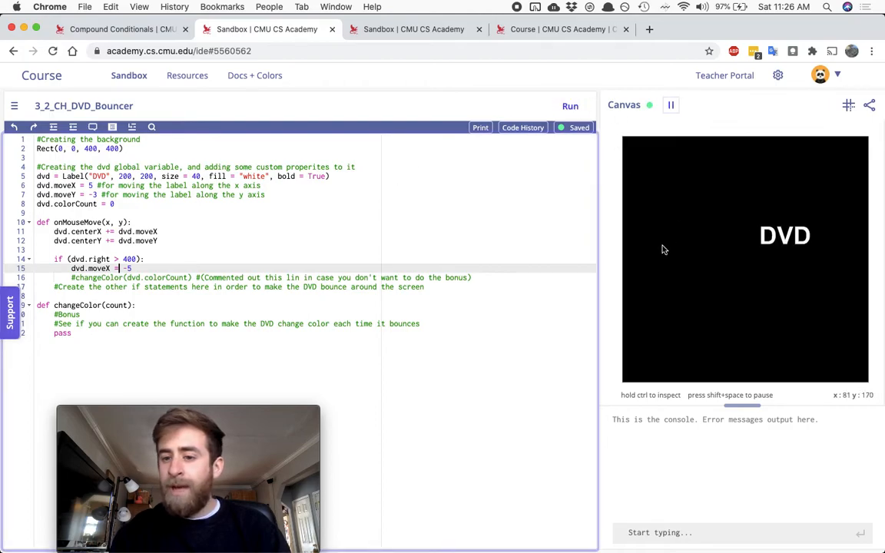
{"action": "mouse_move", "coordinate": [669, 240]}
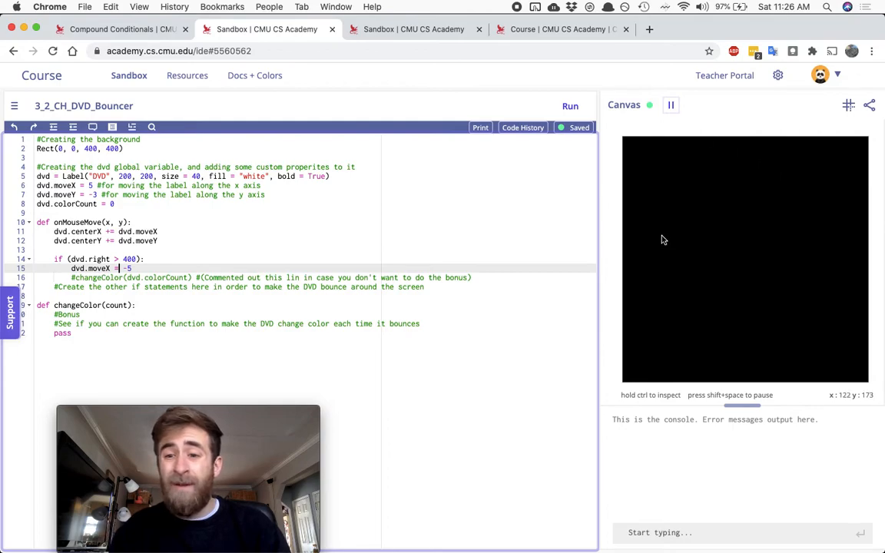
{"action": "mouse_move", "coordinate": [696, 227]}
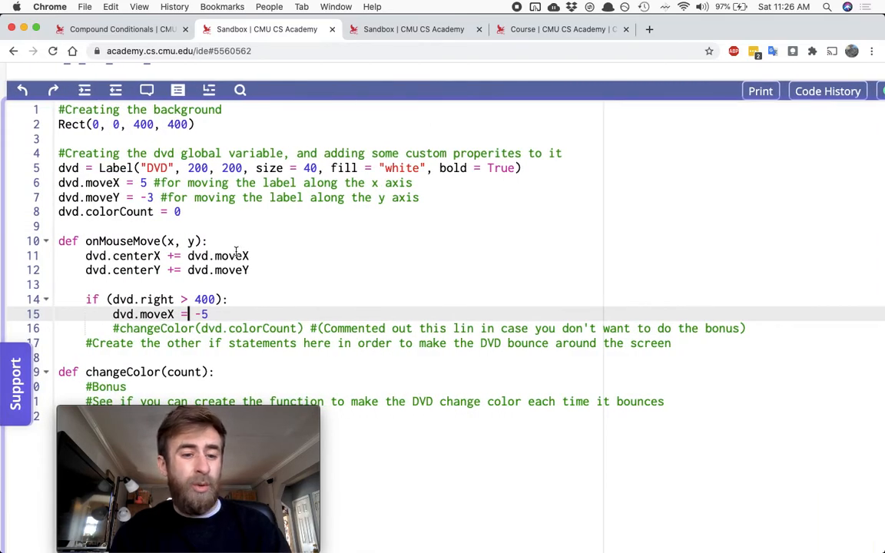
{"action": "scroll", "scroll_direction": "down", "scroll_amount": 3}
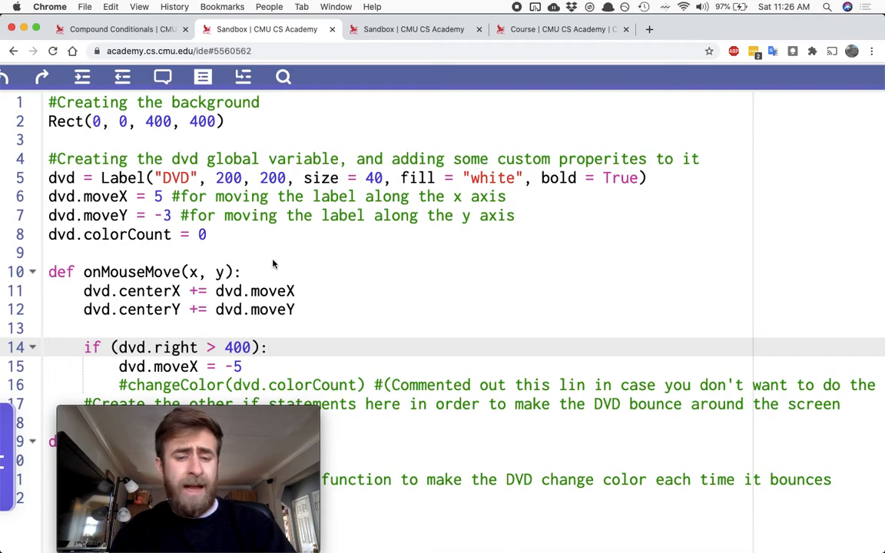
Step: Resume the bouncing DVD animation in the other sandbox
{"action": "left_click", "coordinate": [415, 29]}
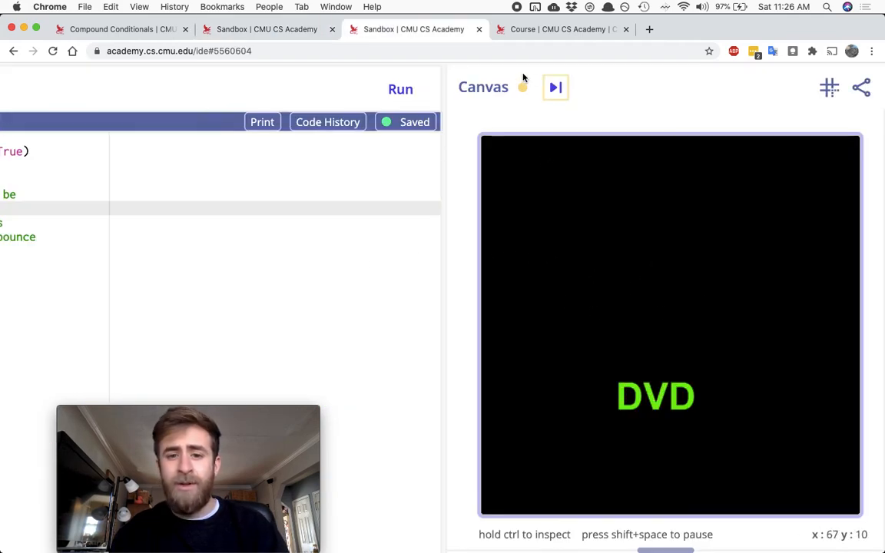
{"action": "left_click", "coordinate": [556, 87]}
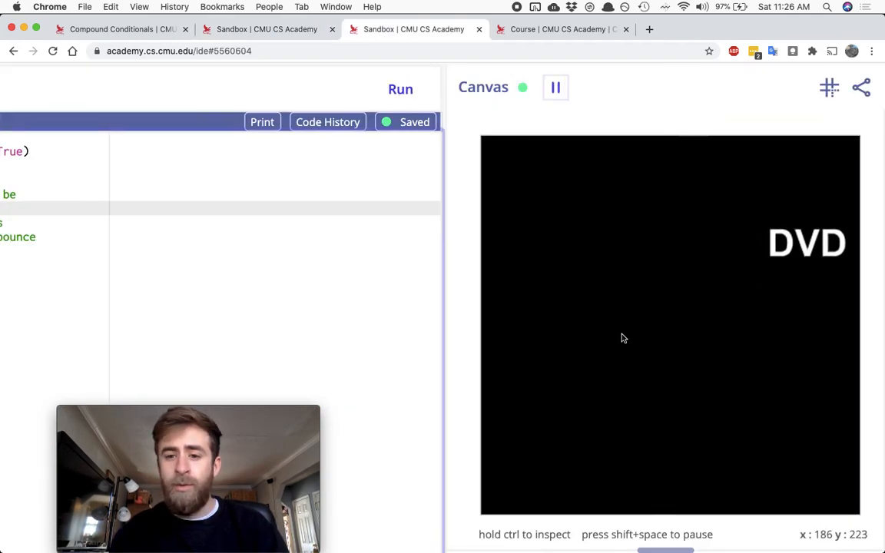